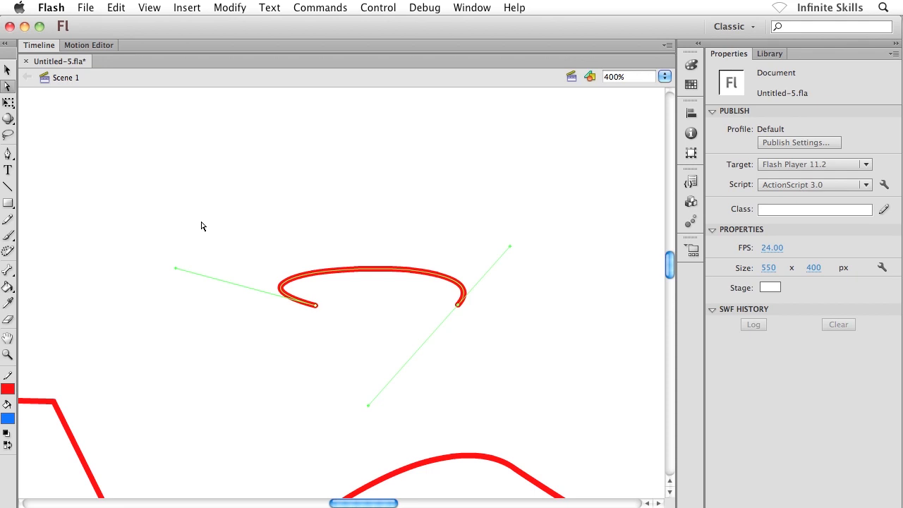
pyautogui.moveTo(176, 270)
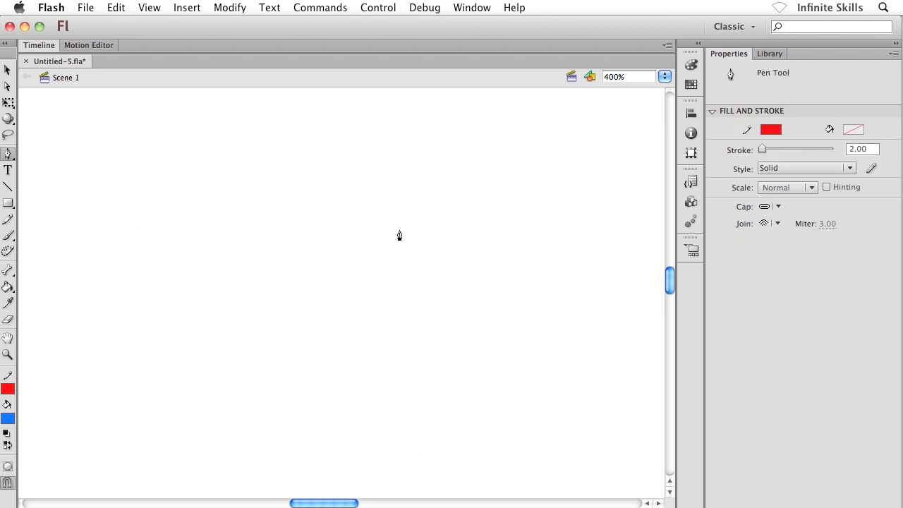
pyautogui.moveTo(203, 330)
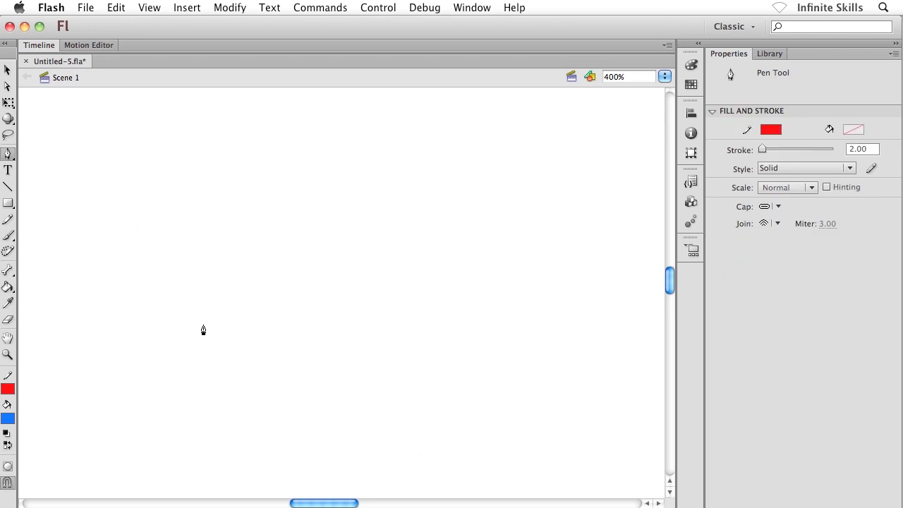
pyautogui.moveTo(205, 343)
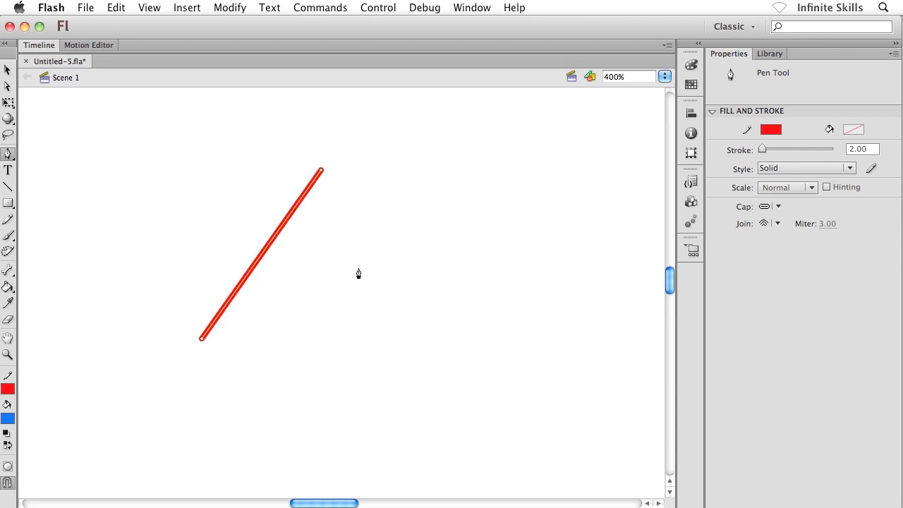
pyautogui.moveTo(431, 346)
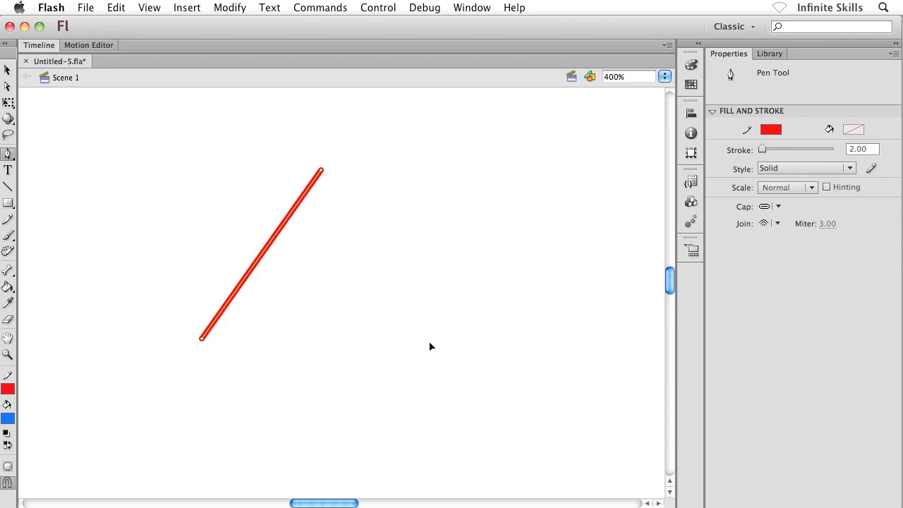
# Add the lower-right corner at the base, then close the triangle at the starting corner
pyautogui.click(429, 342)
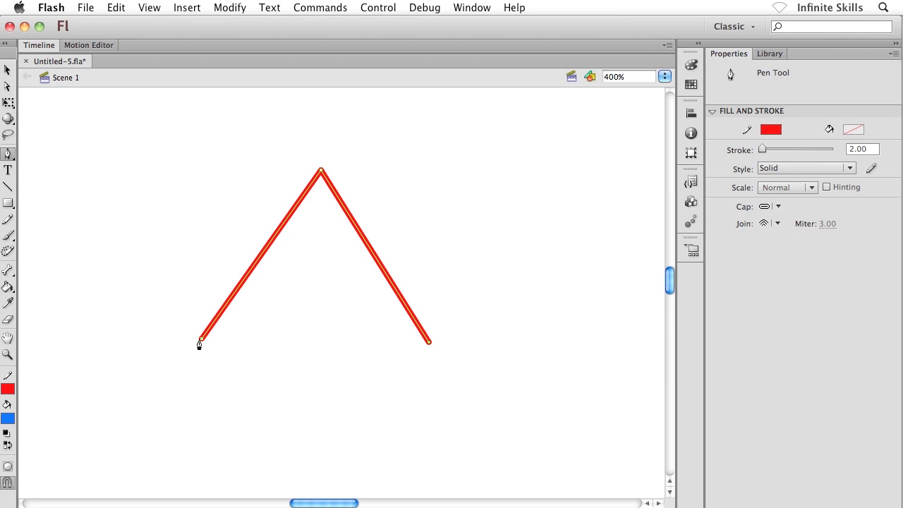
pyautogui.click(200, 341)
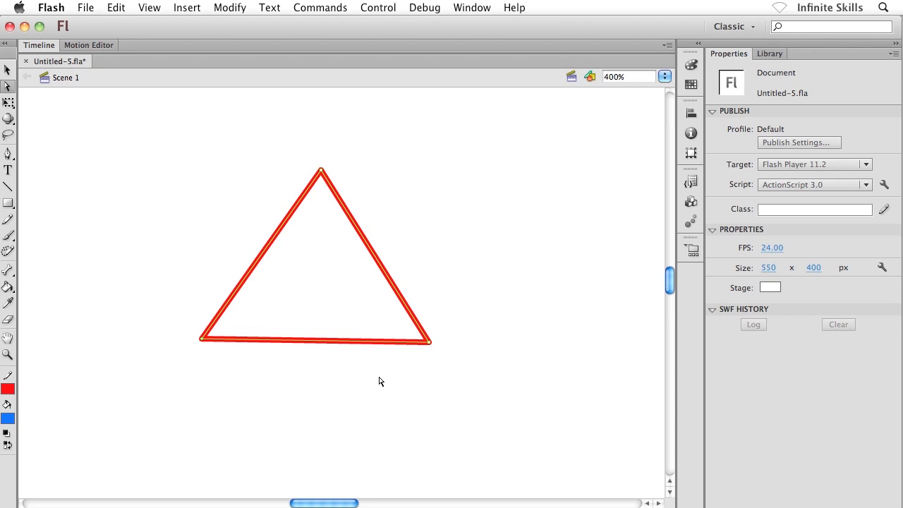
pyautogui.moveTo(415, 364)
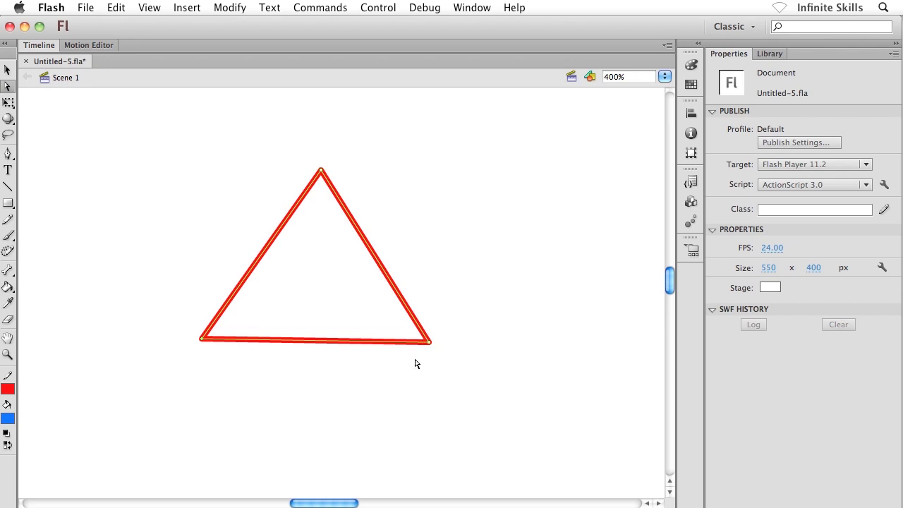
pyautogui.moveTo(437, 343)
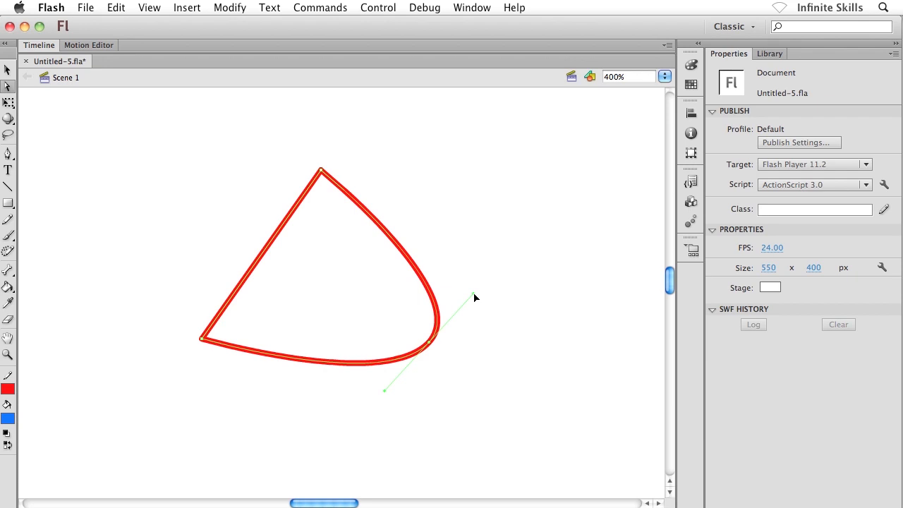
# Drag the lower-right corner's Bézier handles outward into a bulge, then nudge the point down
pyautogui.moveTo(474, 298); pyautogui.dragTo(492, 322)
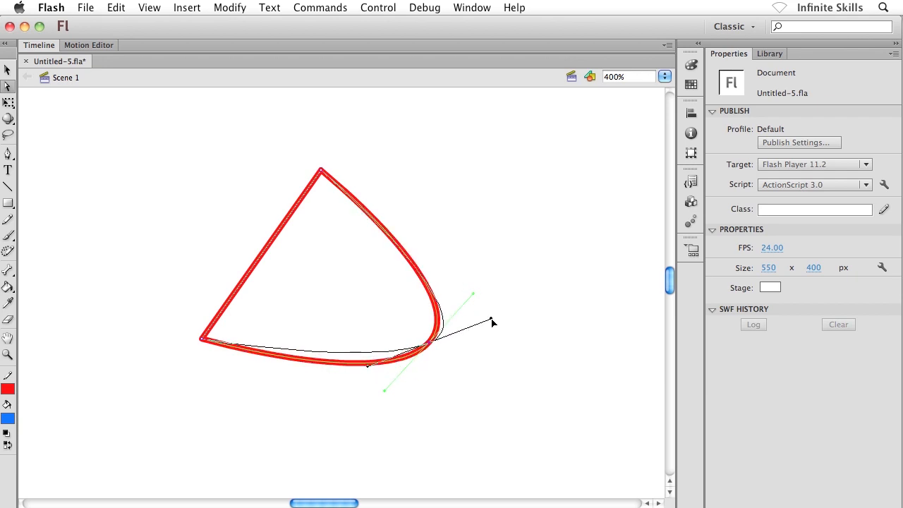
pyautogui.moveTo(492, 322); pyautogui.dragTo(509, 286)
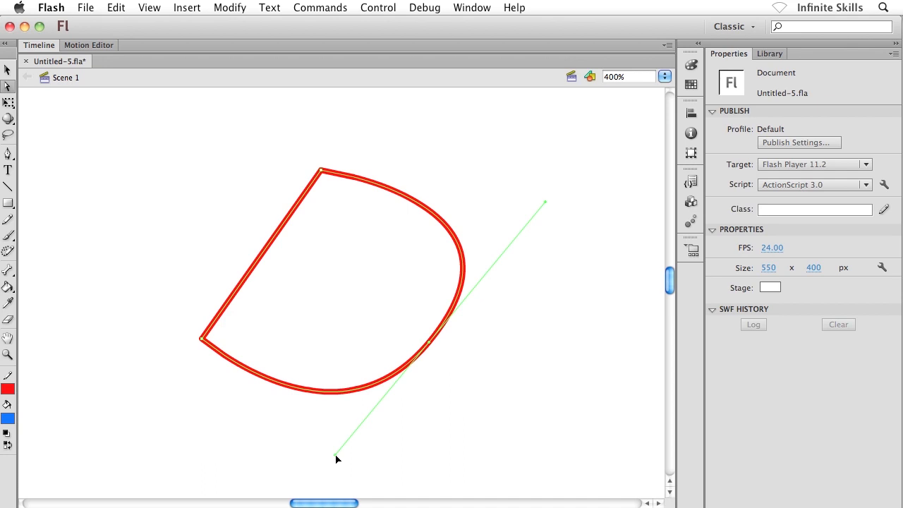
pyautogui.moveTo(433, 347)
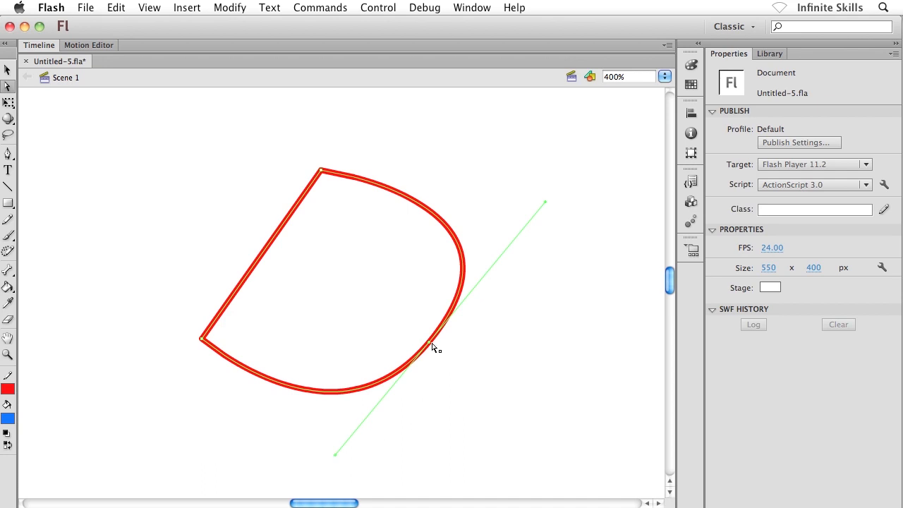
pyautogui.moveTo(435, 345); pyautogui.dragTo(435, 356)
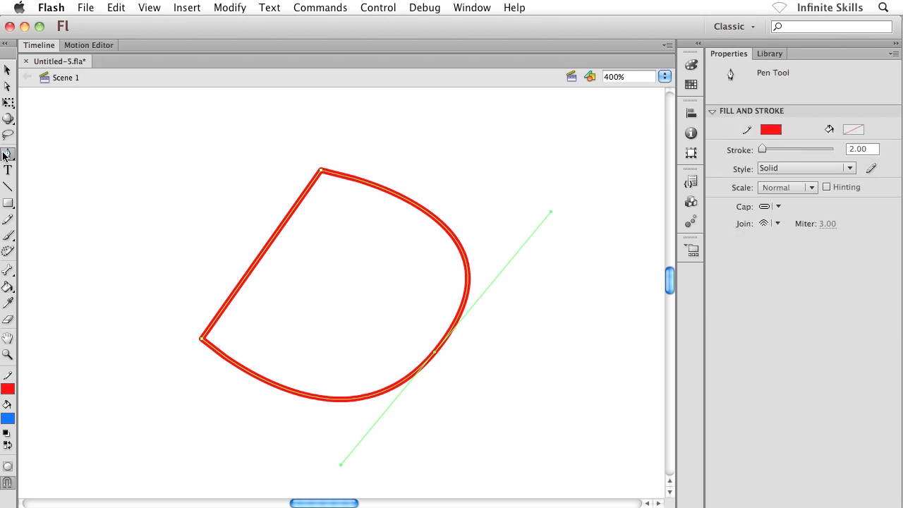
pyautogui.moveTo(124, 237)
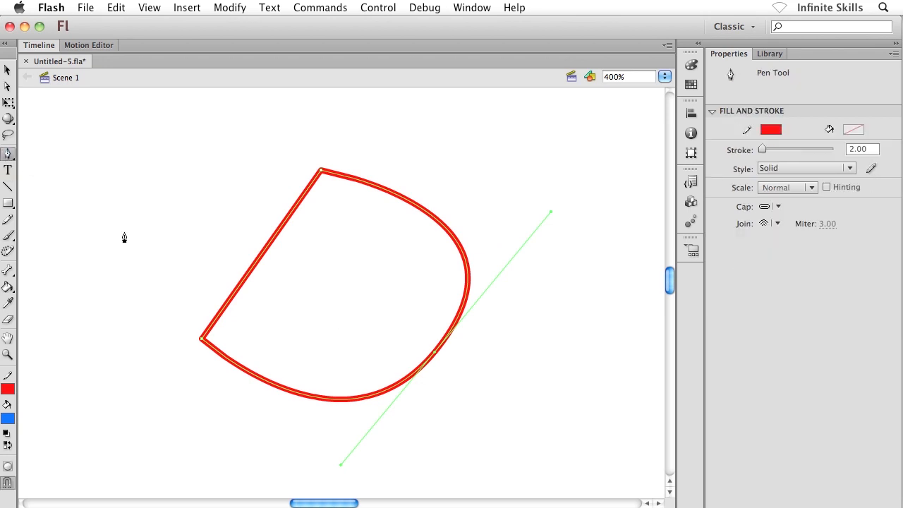
pyautogui.moveTo(412, 348)
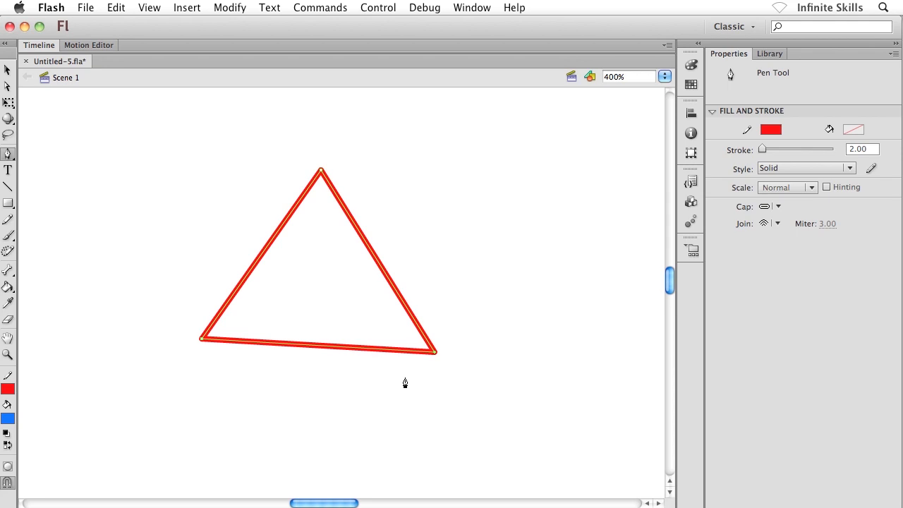
pyautogui.moveTo(395, 343)
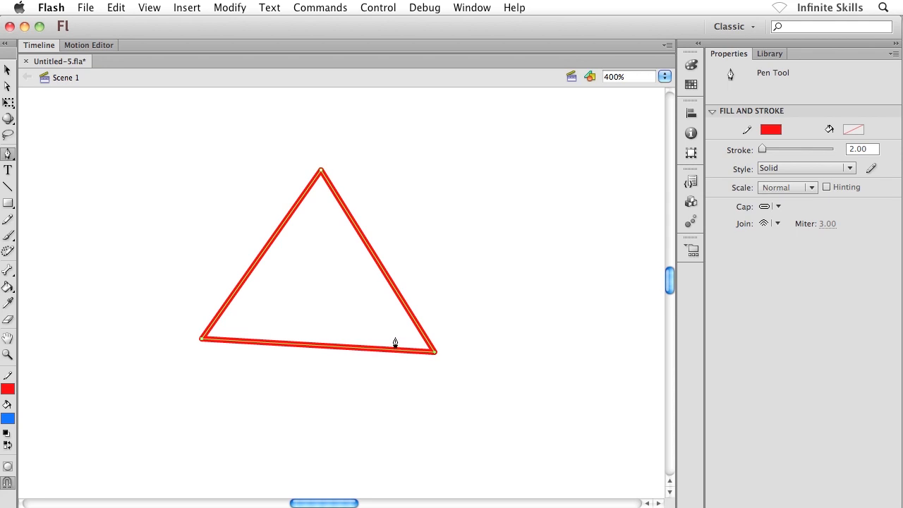
pyautogui.moveTo(402, 320)
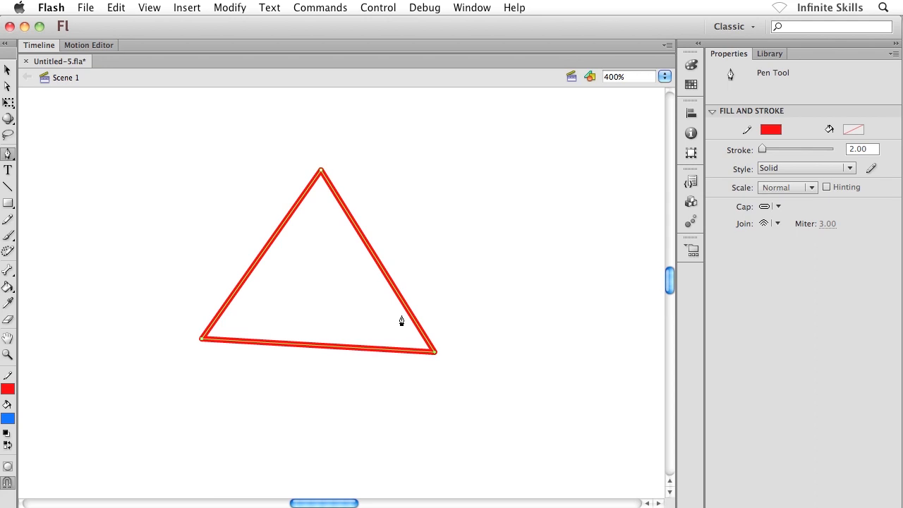
pyautogui.moveTo(406, 312)
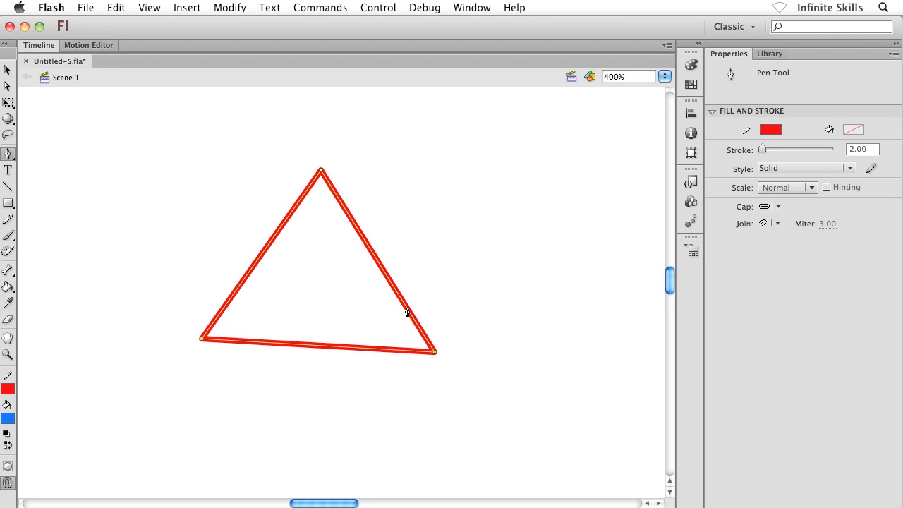
pyautogui.moveTo(301, 222)
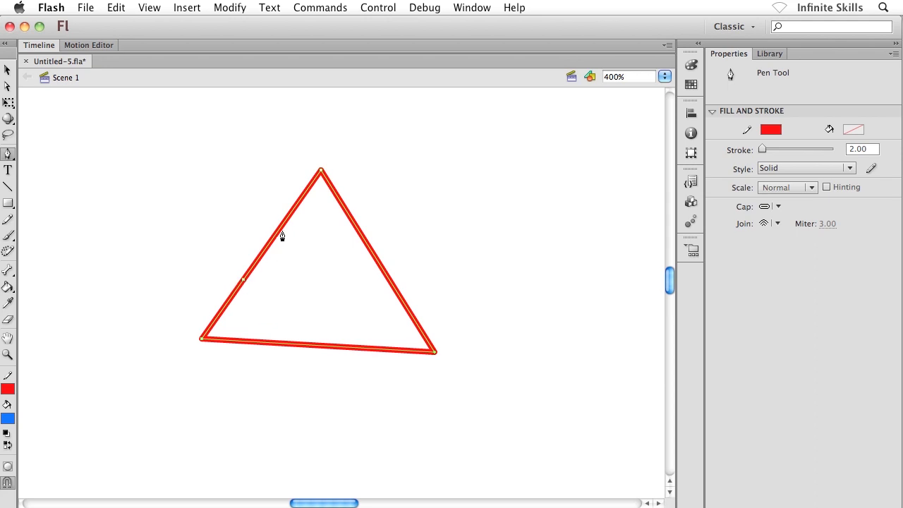
pyautogui.moveTo(284, 233)
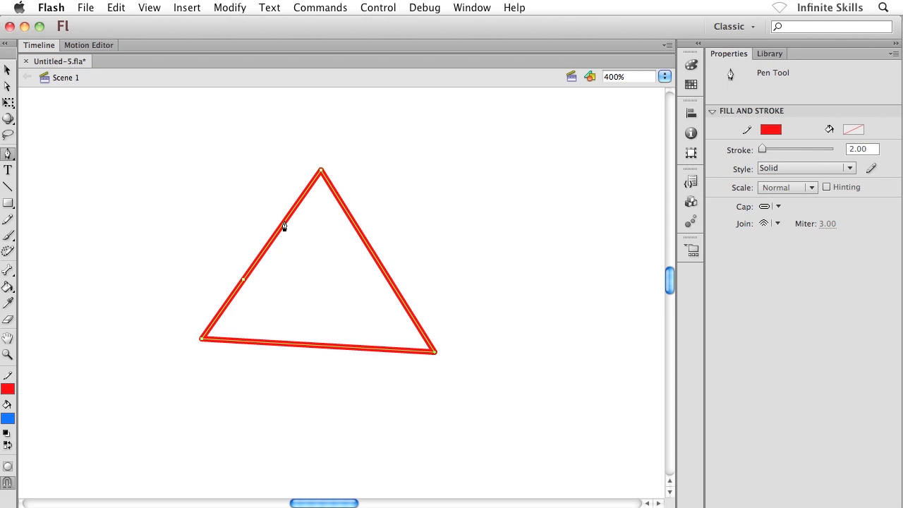
pyautogui.moveTo(237, 323)
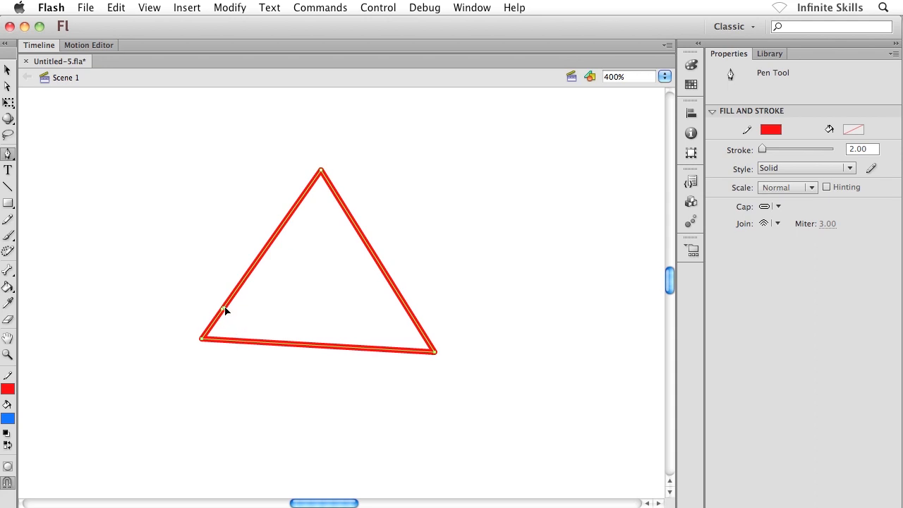
pyautogui.moveTo(187, 215)
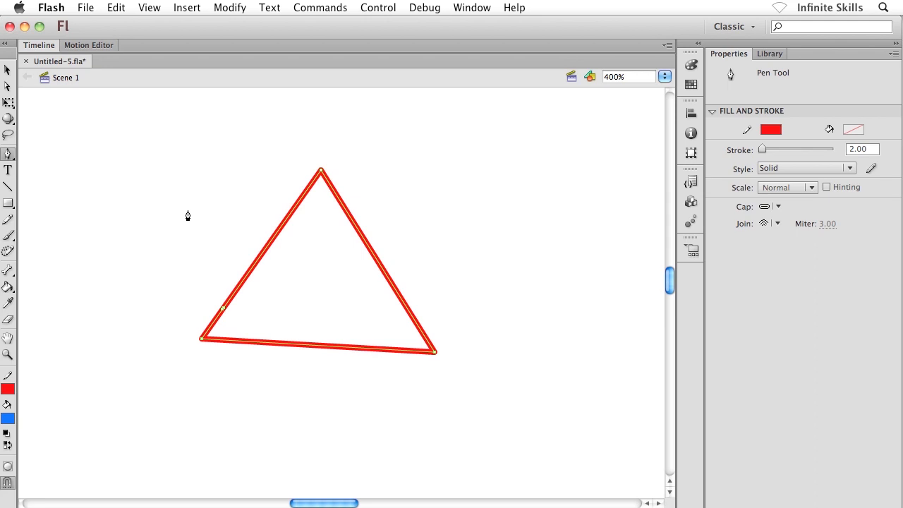
# Drag a bottom-left anchor point of the triangle outward with the Subselection Tool
pyautogui.click(8, 70)
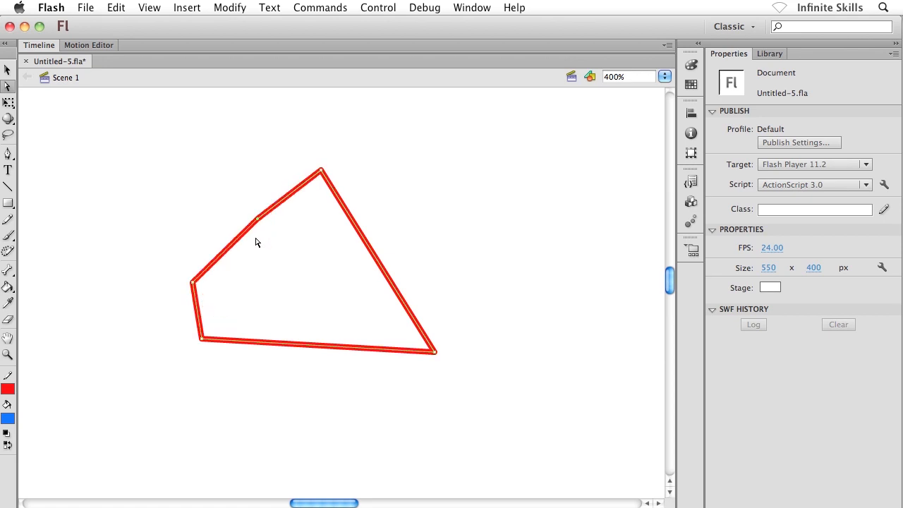
pyautogui.moveTo(28, 224)
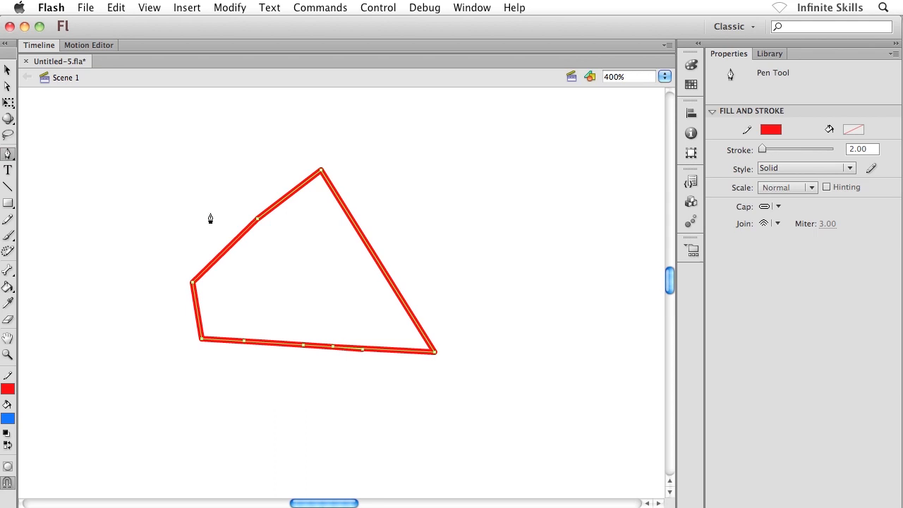
pyautogui.click(8, 70)
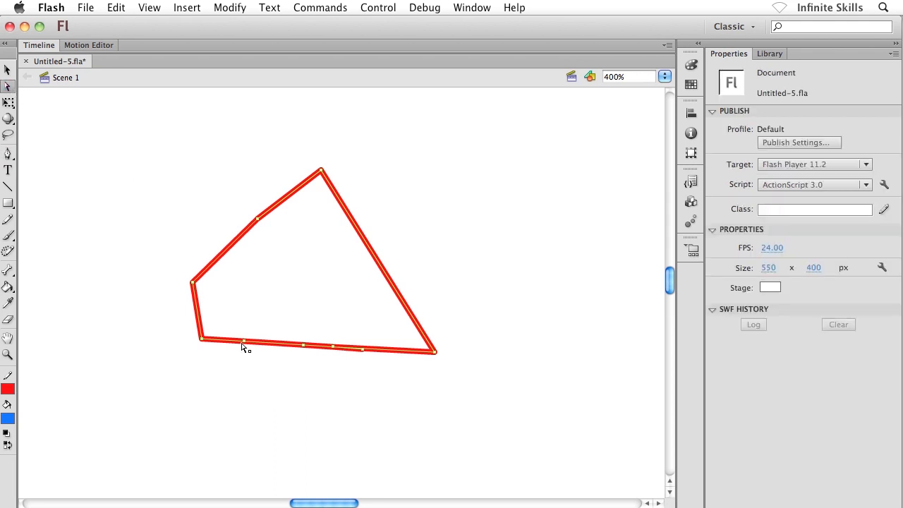
pyautogui.moveTo(243, 345); pyautogui.dragTo(251, 365)
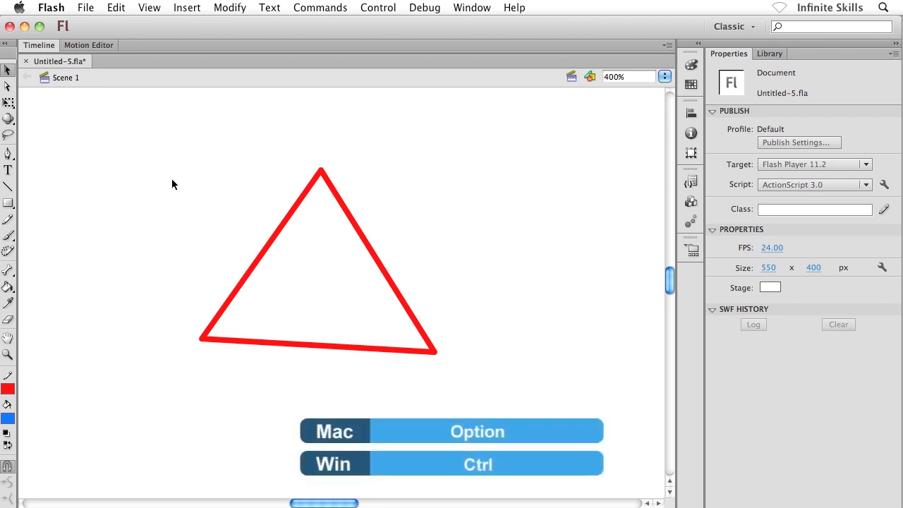
pyautogui.moveTo(254, 250)
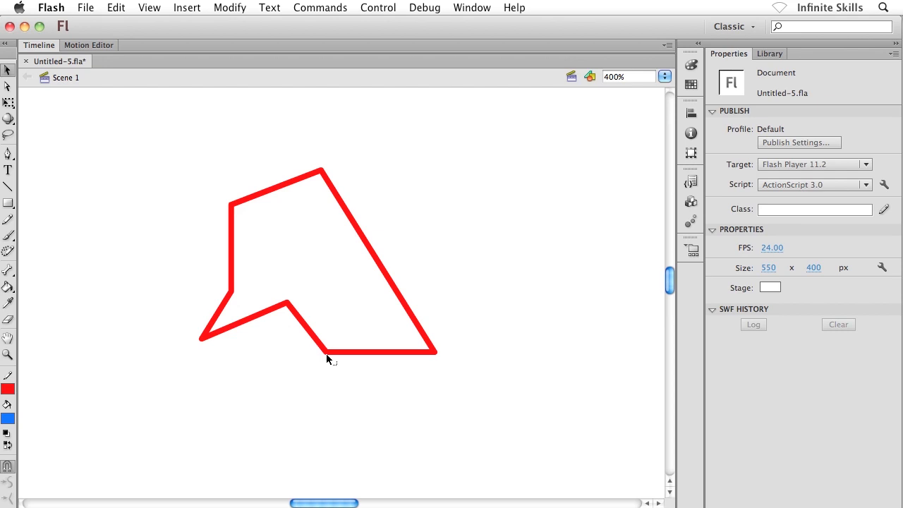
pyautogui.moveTo(10, 86)
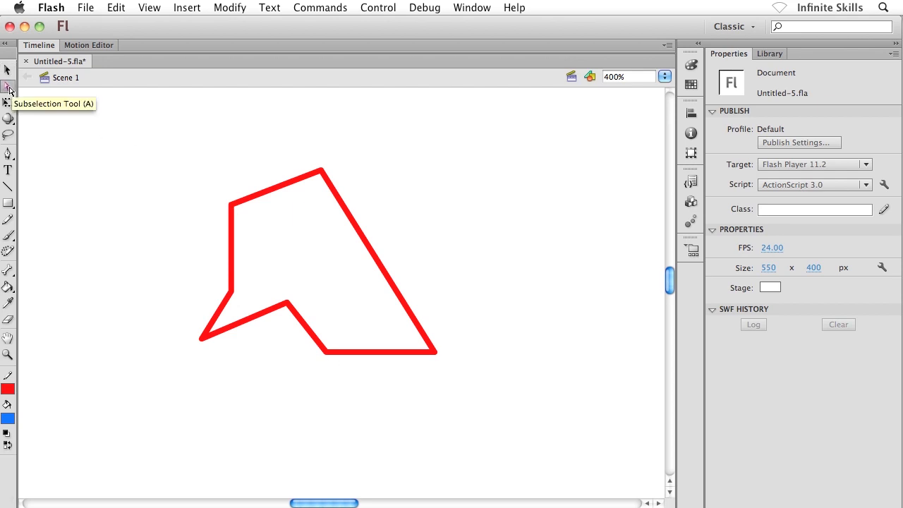
pyautogui.moveTo(243, 205)
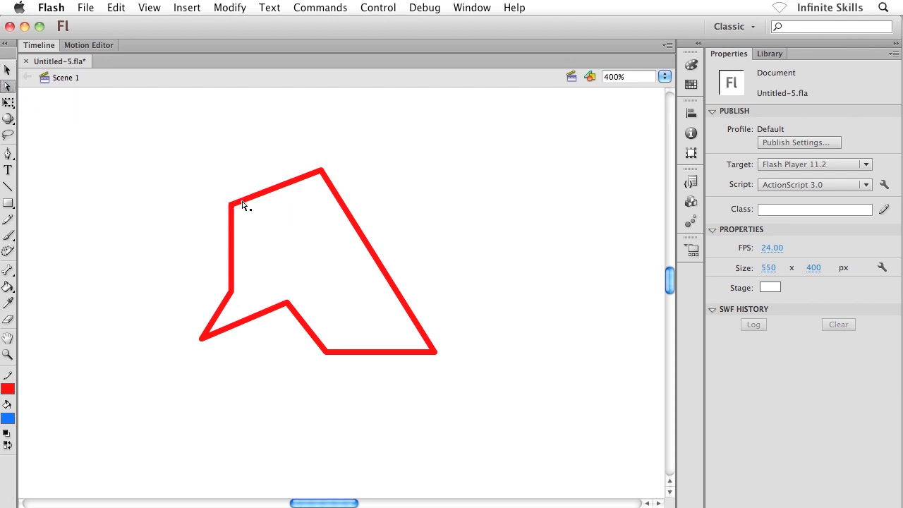
# Show the shape's anchor points and delete the notch point to straighten the bottom edge
pyautogui.click(435, 348)
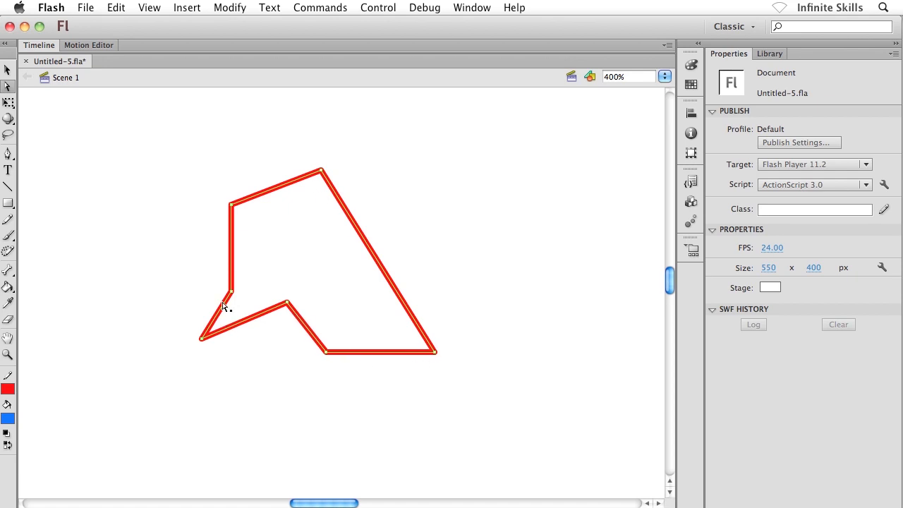
pyautogui.moveTo(30, 159)
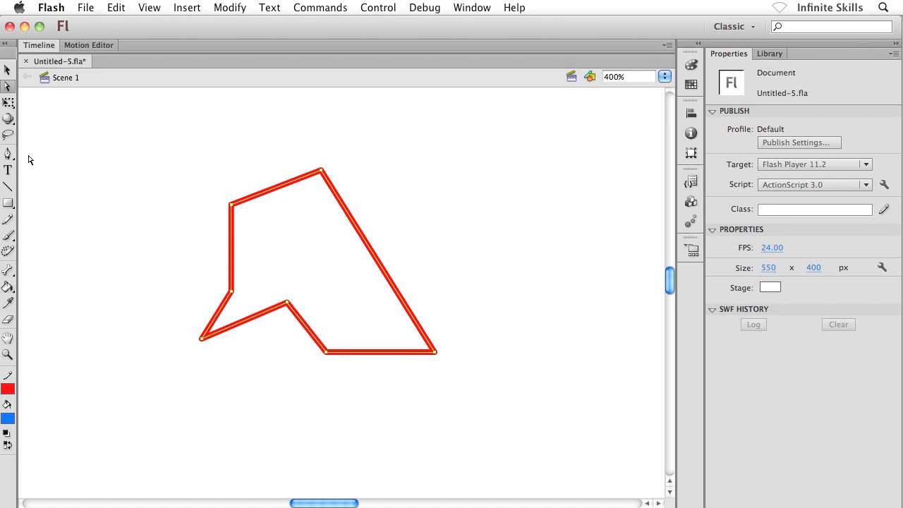
pyautogui.click(7, 154)
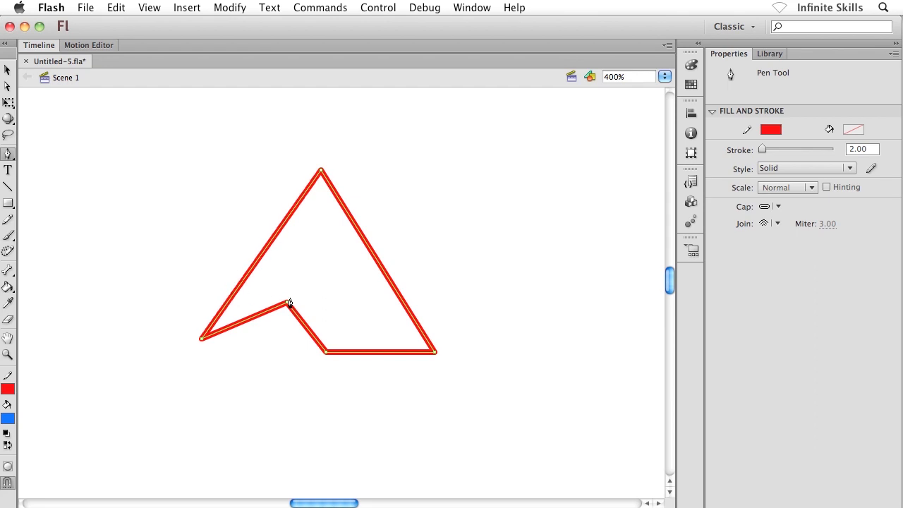
pyautogui.moveTo(289, 302); pyautogui.dragTo(324, 351)
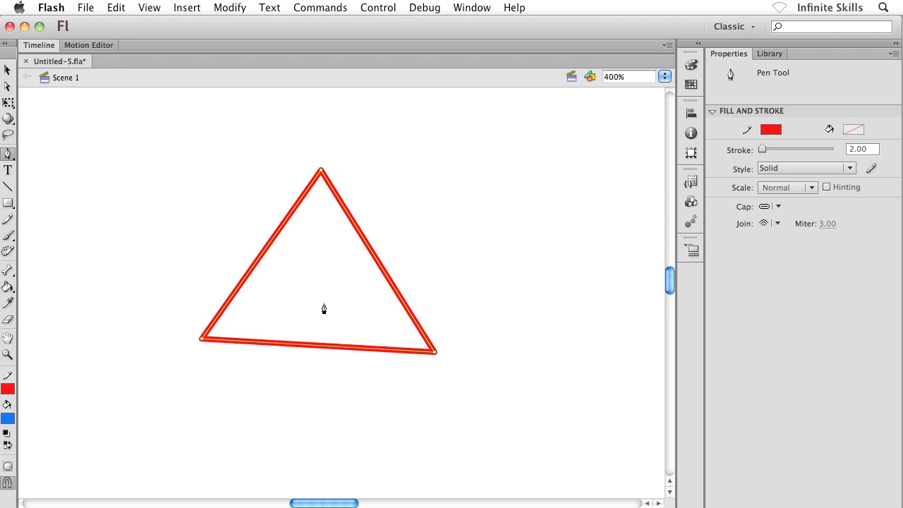
pyautogui.moveTo(322, 290)
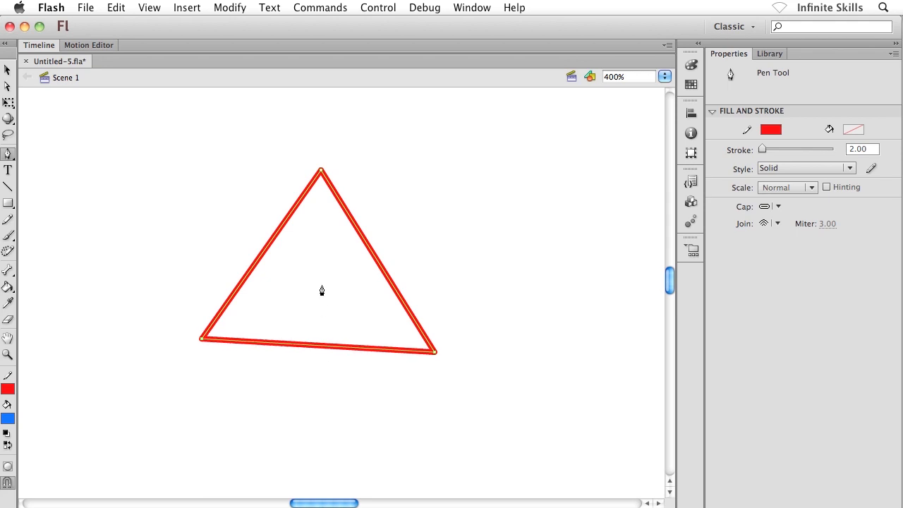